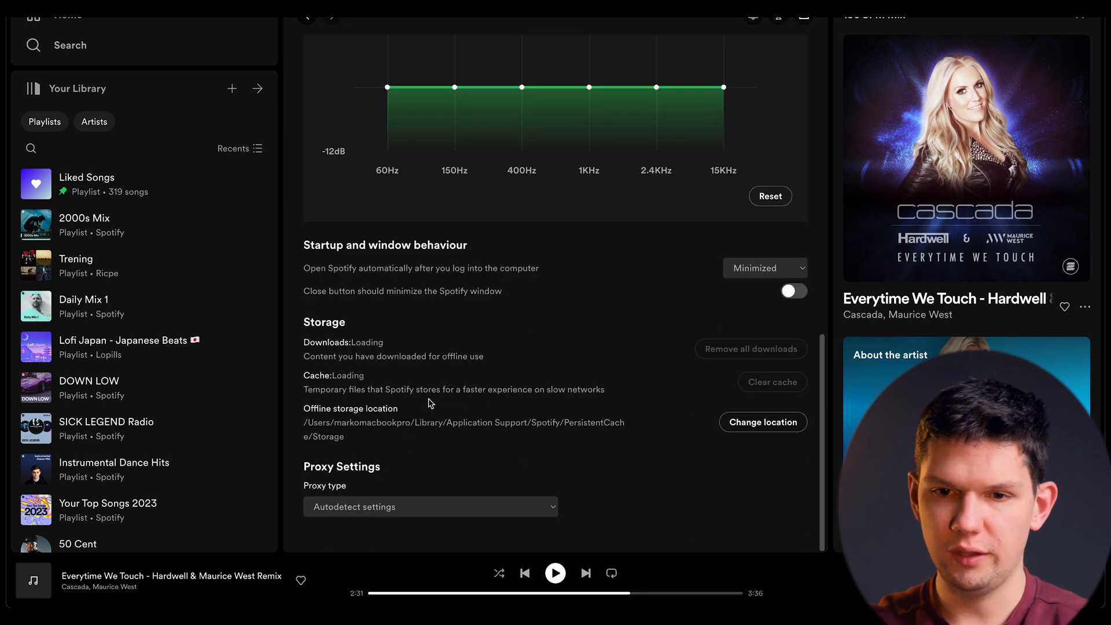
Step: Scroll back through the storage and proxy settings toward the top
scroll(up, 3)
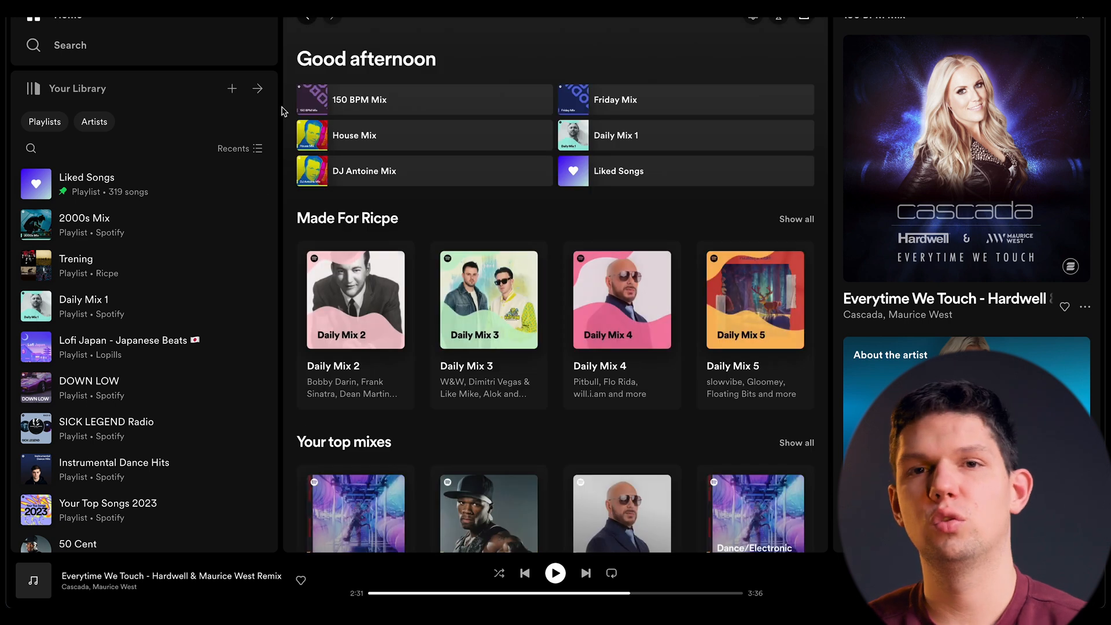
mouse_move(428, 204)
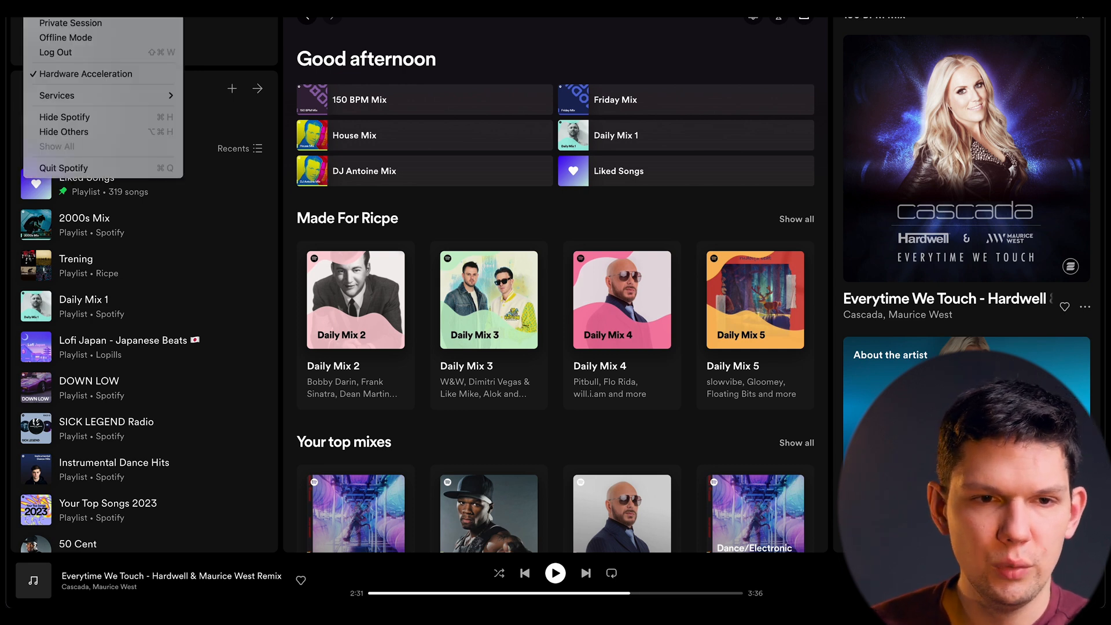
mouse_move(97, 37)
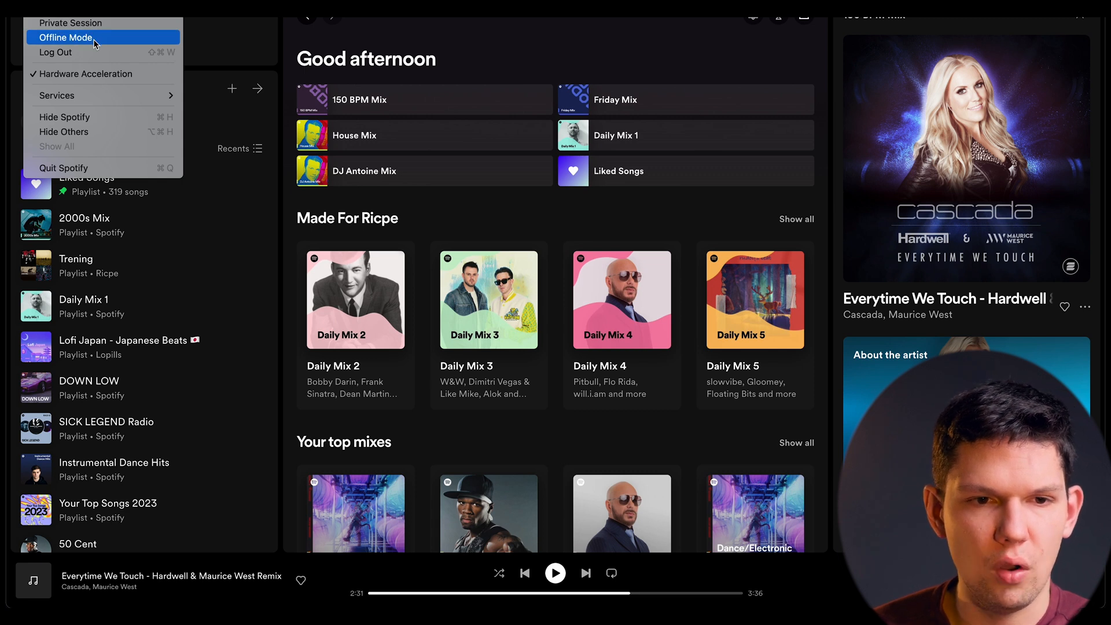
mouse_move(93, 44)
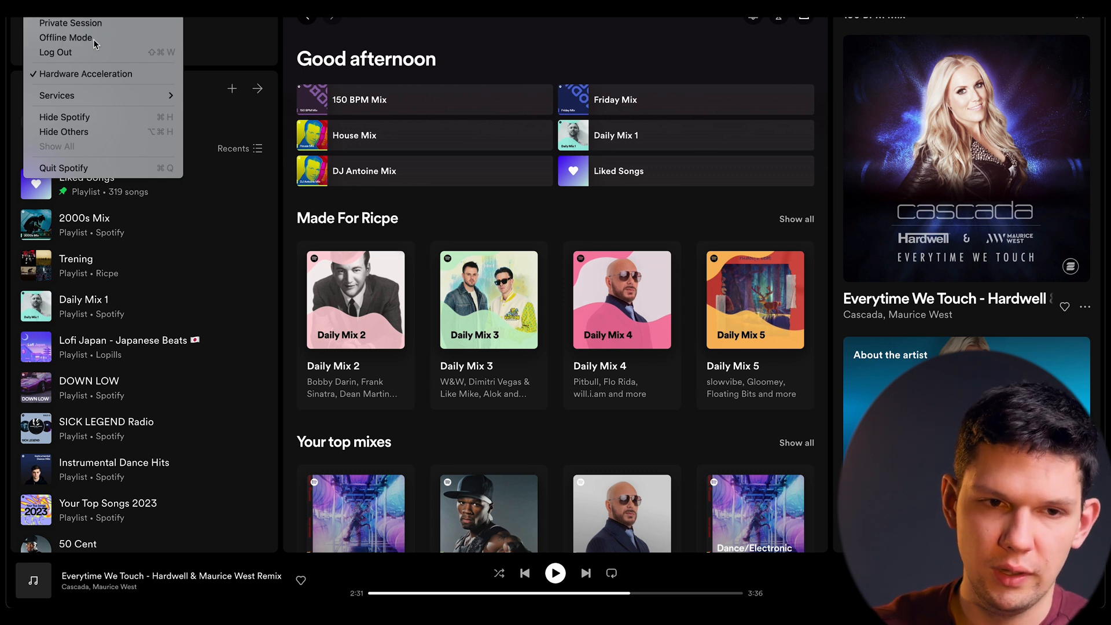
Step: Enable Offline Mode from the Spotify menu-bar menu so the You're offline screen appears
click(65, 37)
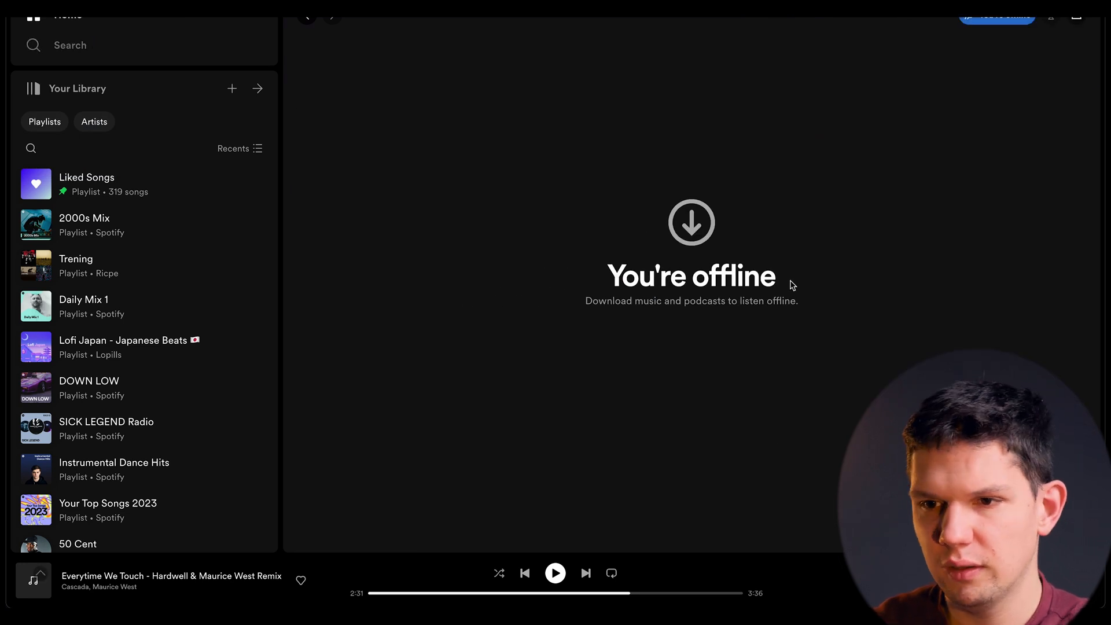
mouse_move(674, 316)
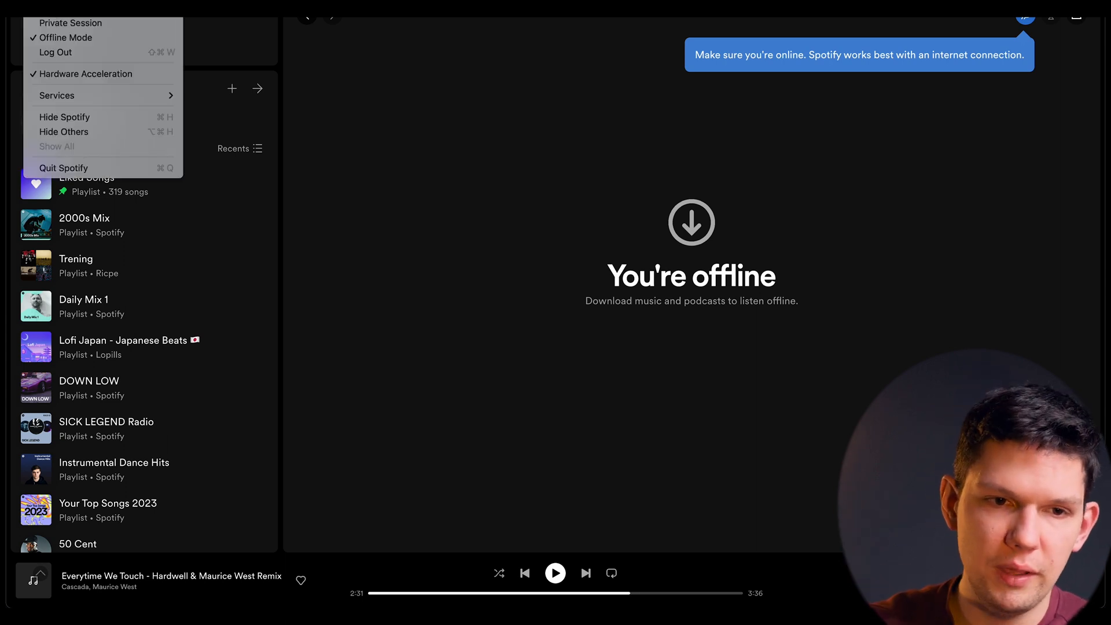
Step: Disable Offline Mode from the Spotify menu to reconnect and restore the home feed
click(65, 38)
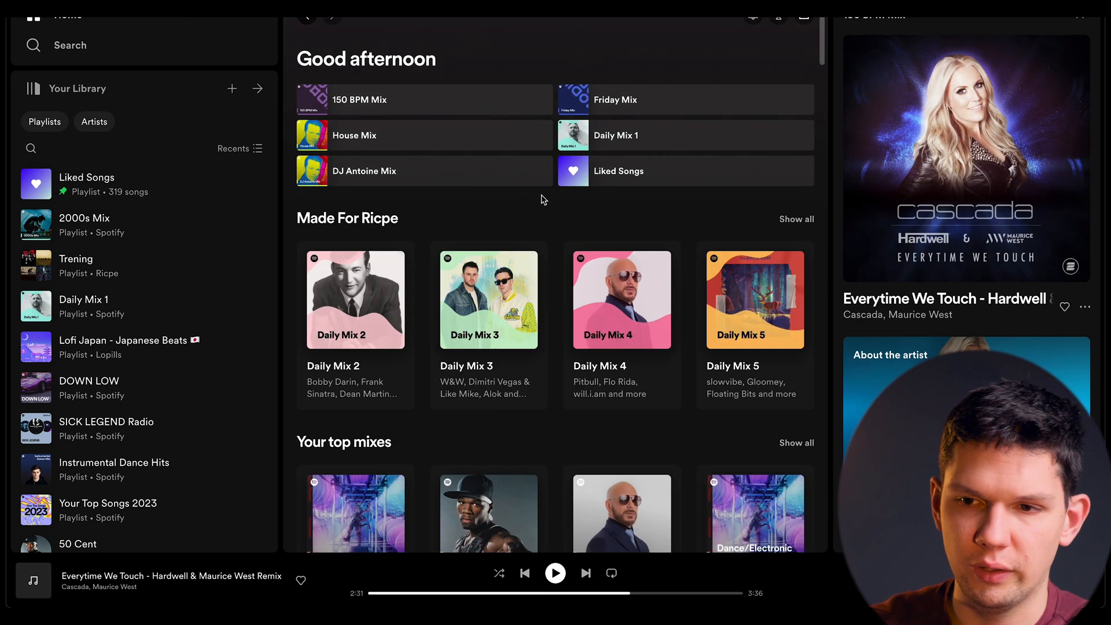
mouse_move(659, 208)
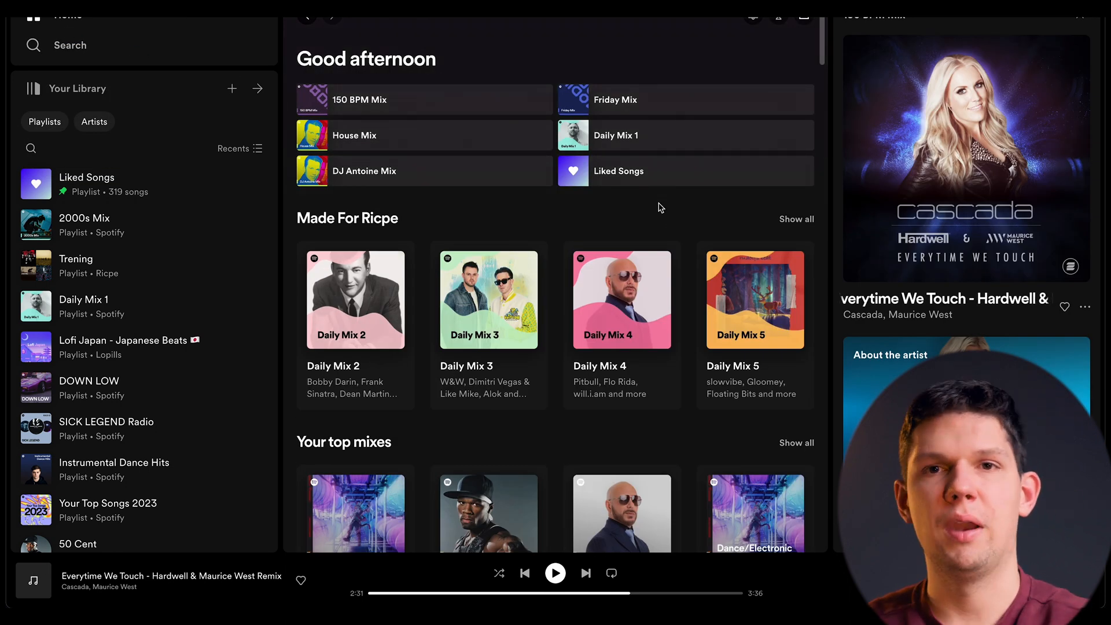
mouse_move(612, 209)
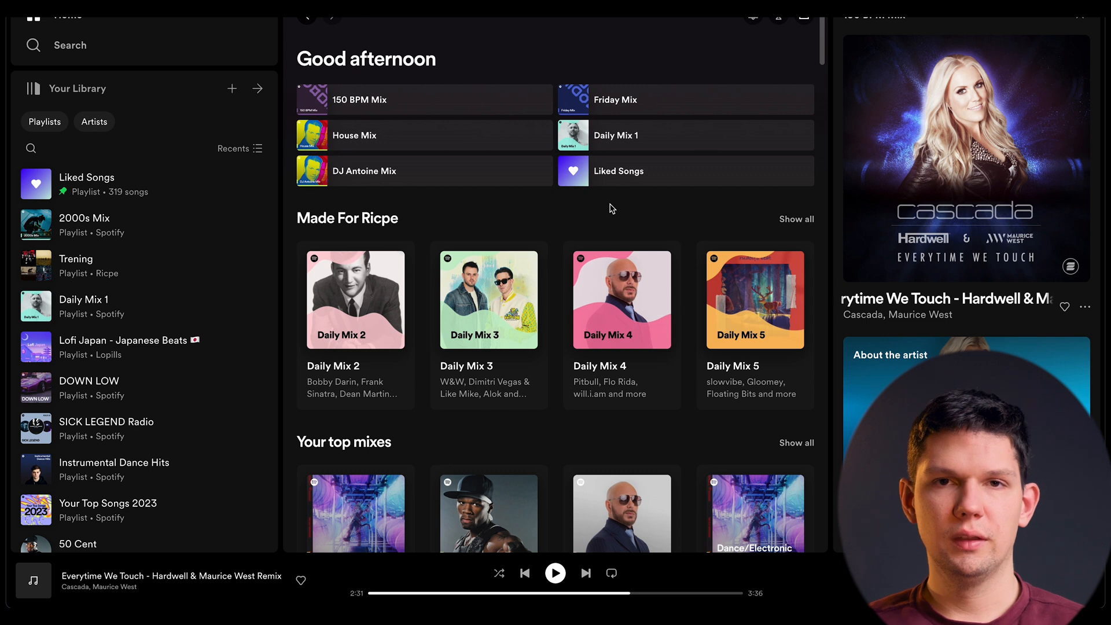